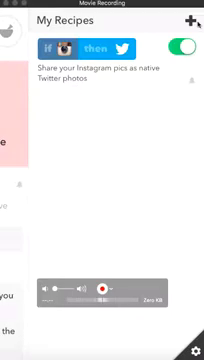
# Open Browse from My Recipes and scroll through the Works With services list
pyautogui.click(190, 24)
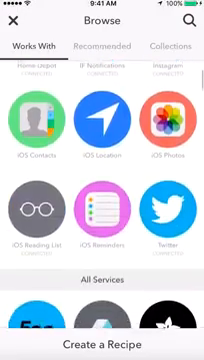
pyautogui.scroll(-3)
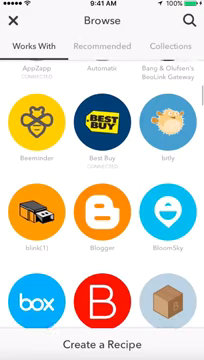
pyautogui.scroll(-3)
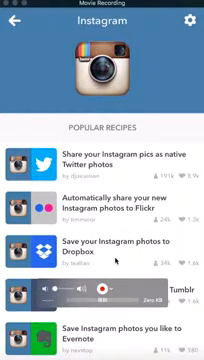
pyautogui.scroll(-3)
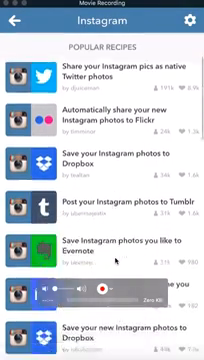
pyautogui.scroll(-3)
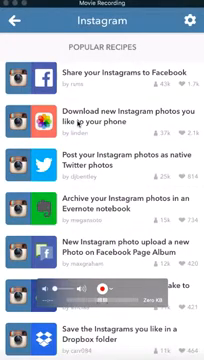
pyautogui.scroll(-3)
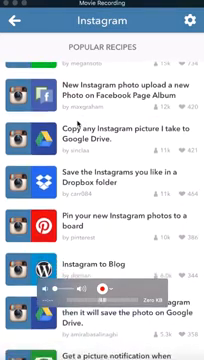
pyautogui.scroll(-3)
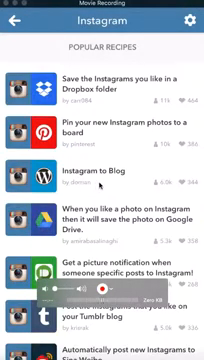
pyautogui.scroll(-3)
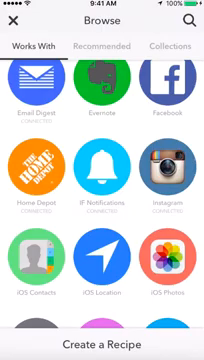
# Scroll through Date & Time's popular recipes, such as alarm and tweet automations
pyautogui.scroll(-3)
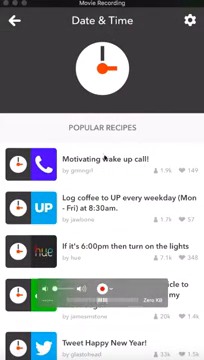
pyautogui.scroll(-3)
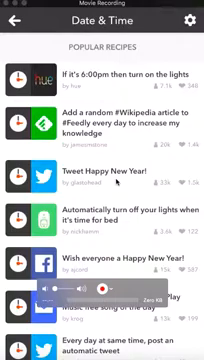
pyautogui.scroll(-3)
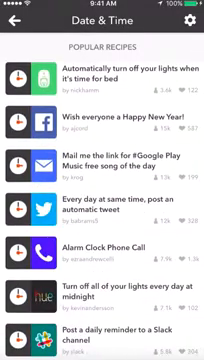